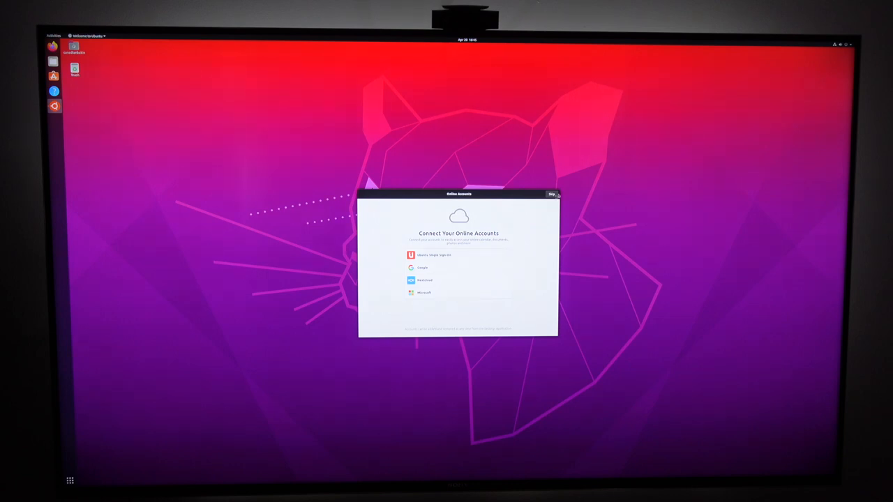
Step: Skip Online Accounts, authenticate with the password to set up Livepatch, and continue past it
click(551, 194)
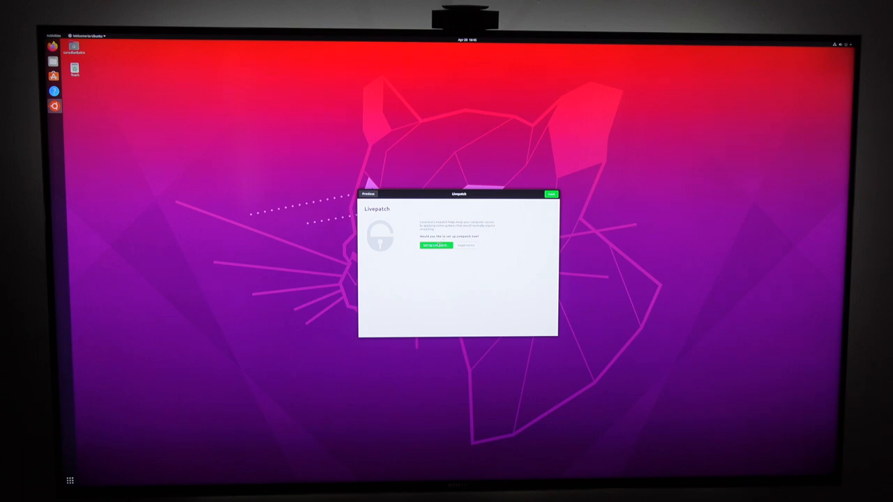
click(435, 245)
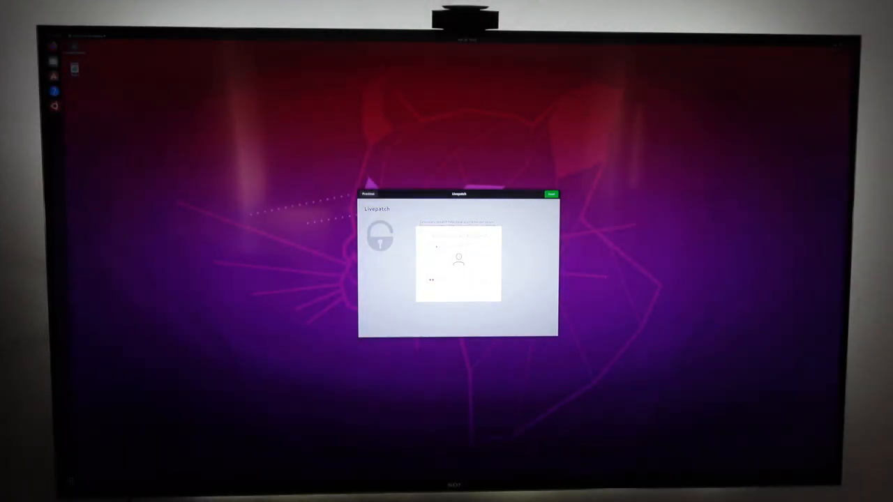
text(password)
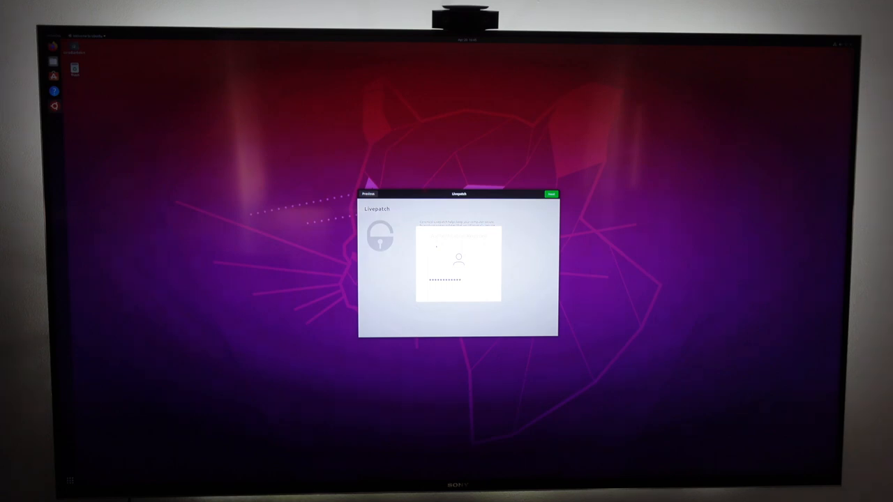
click(550, 194)
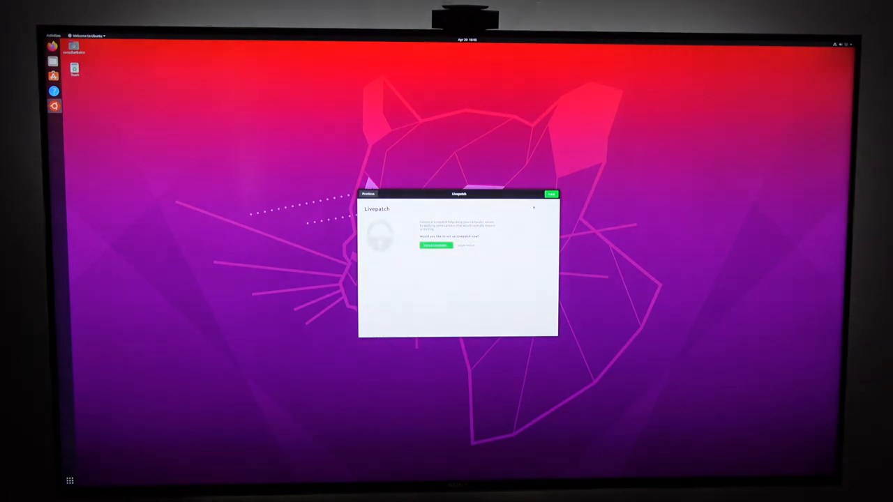
click(549, 194)
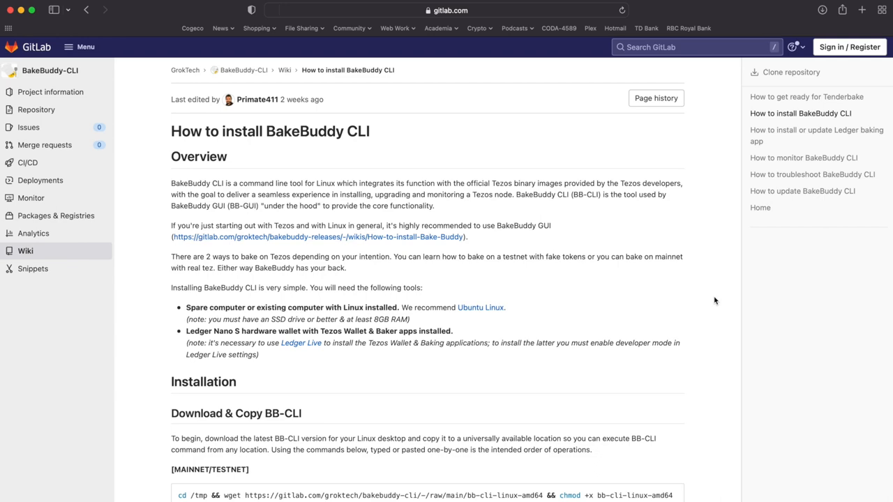
Step: Scroll the 'How to install BakeBuddy CLI' wiki down to its Installation and Bootstrap node commands
scroll(down, 3)
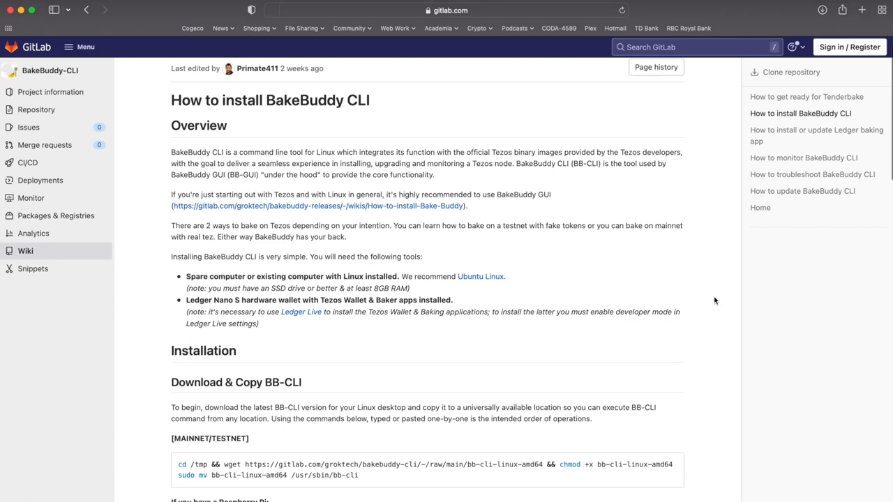
scroll(down, 3)
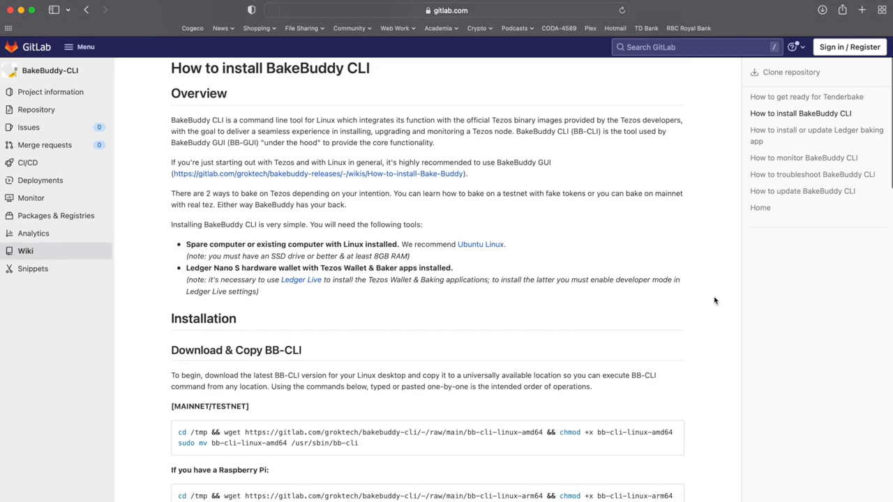
scroll(down, 3)
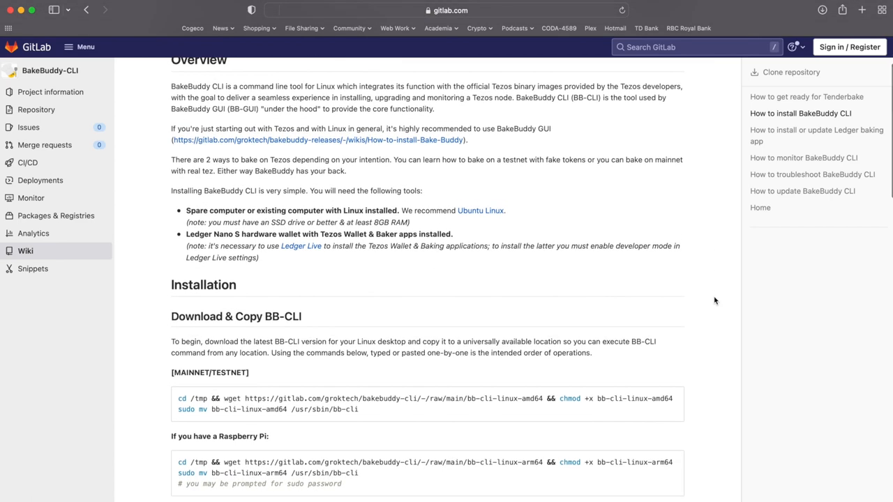
scroll(down, 3)
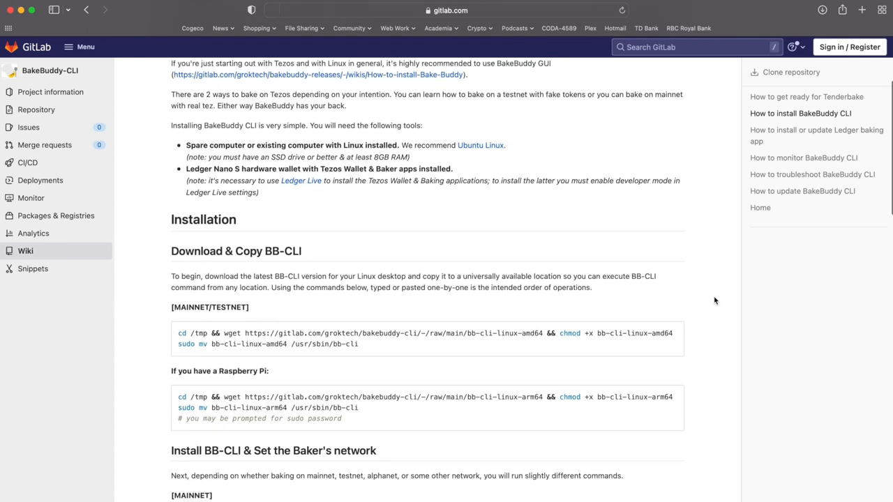
scroll(down, 3)
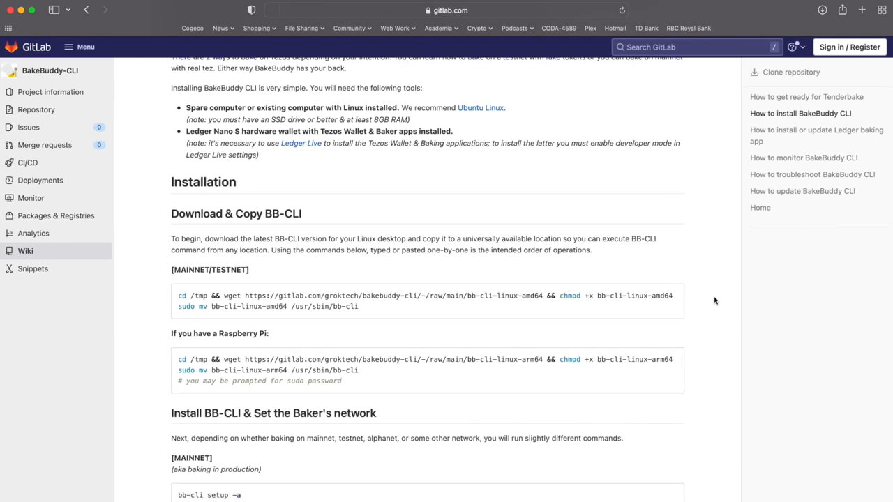
scroll(down, 3)
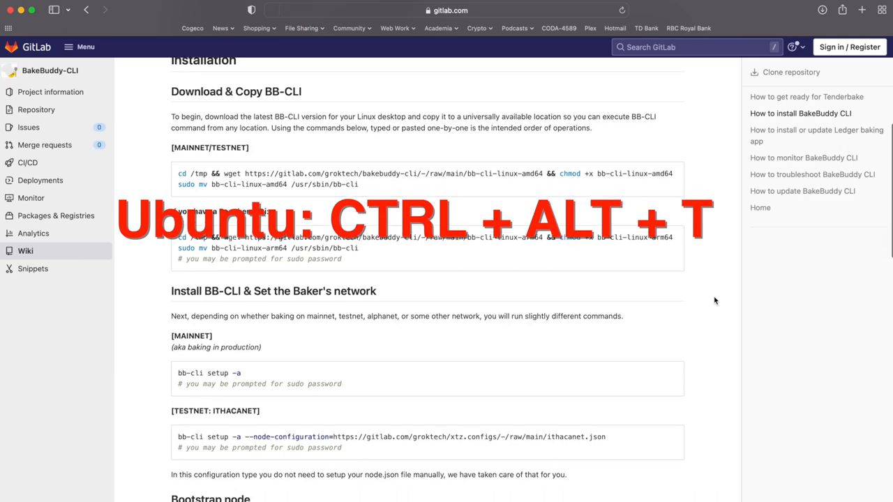
scroll(down, 3)
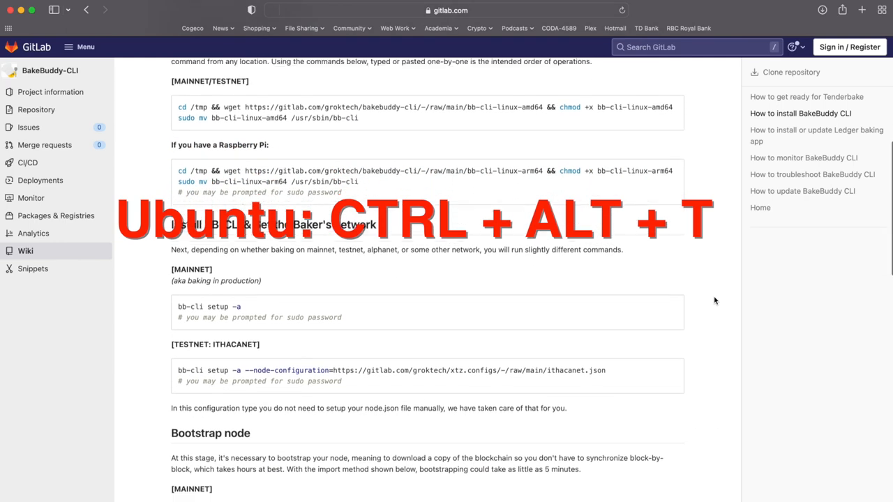
scroll(down, 3)
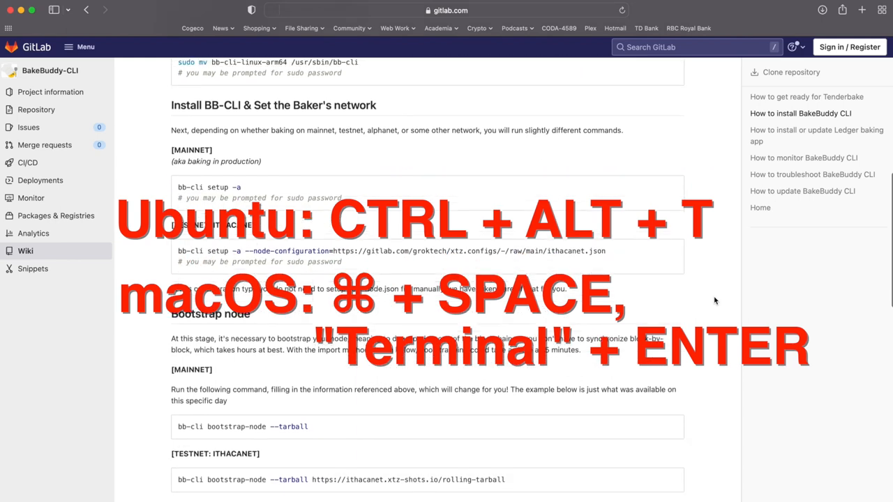
scroll(down, 3)
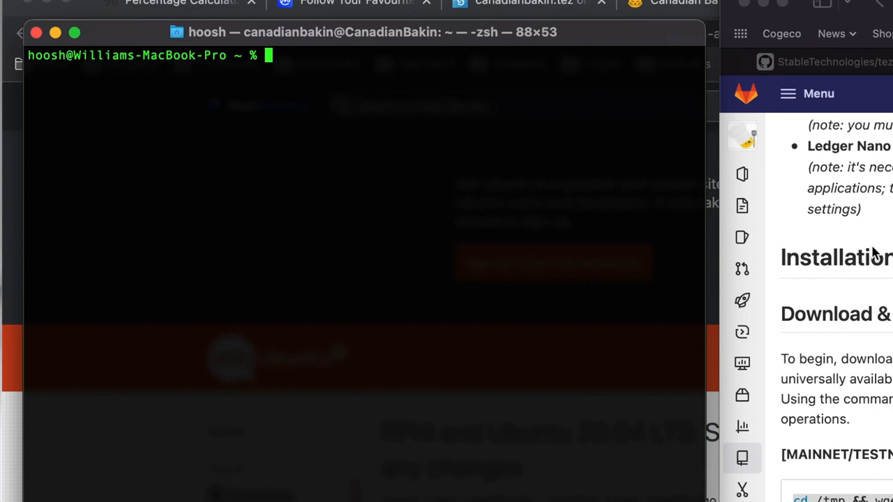
text(clear)
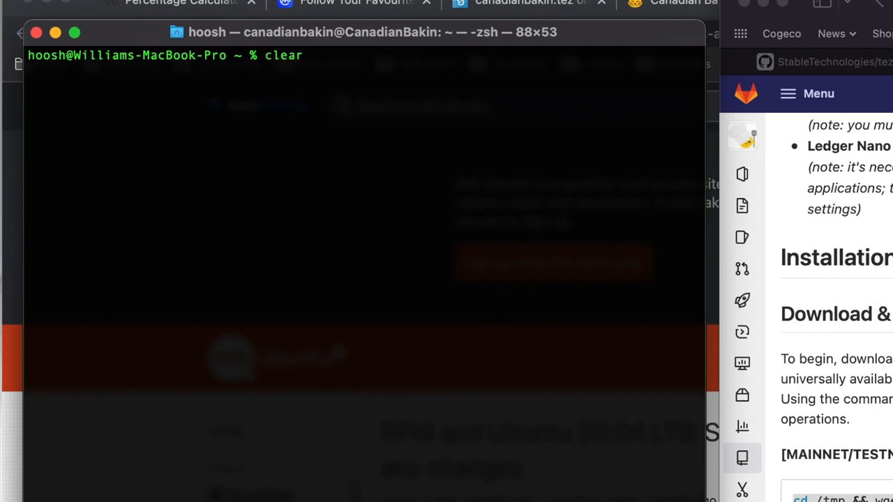
text(ssh canadianbakin@192.168.1.40)
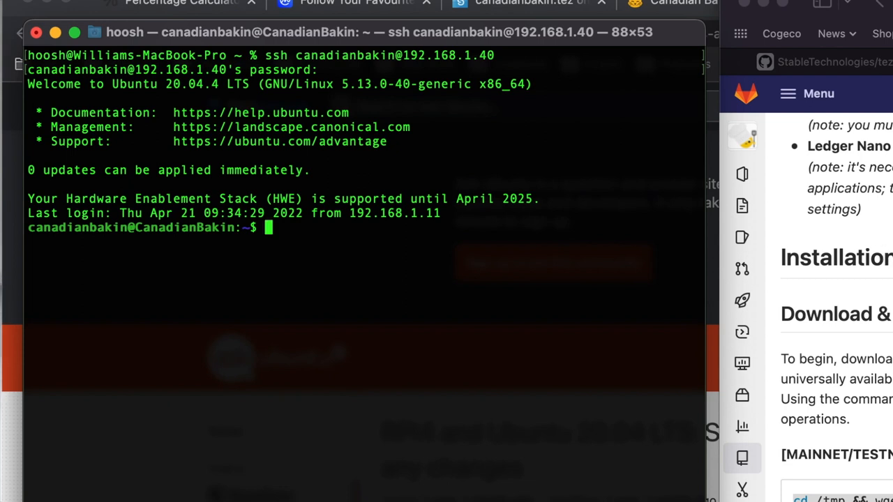
mouse_move(748, 402)
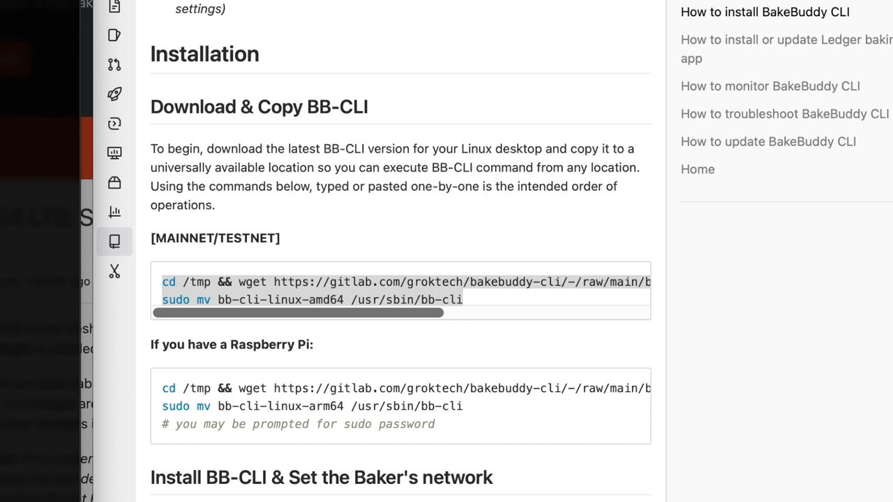
mouse_move(324, 136)
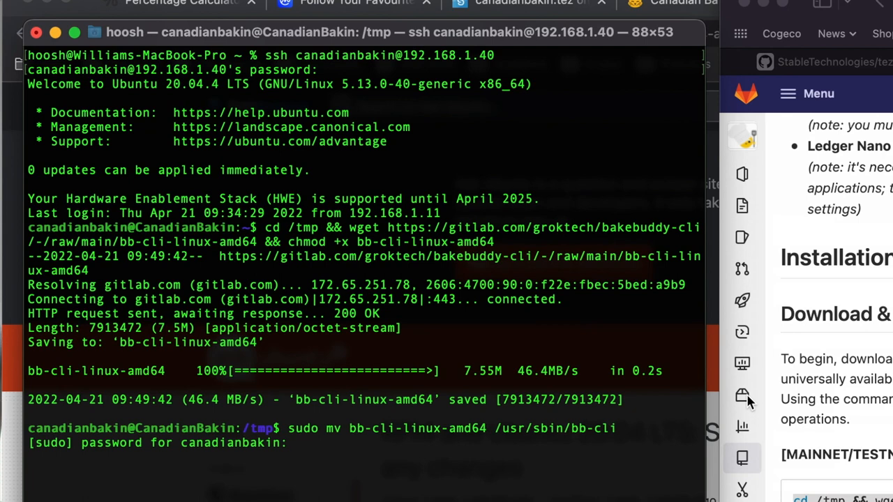
mouse_move(747, 403)
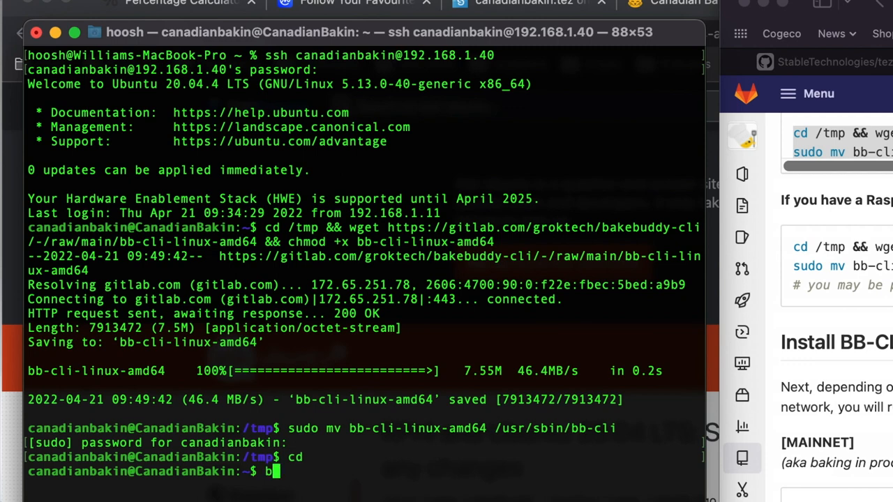
Step: Run 'bb-cli setup -a' on the node to start the BakeBuddy setup
text(b-cli)
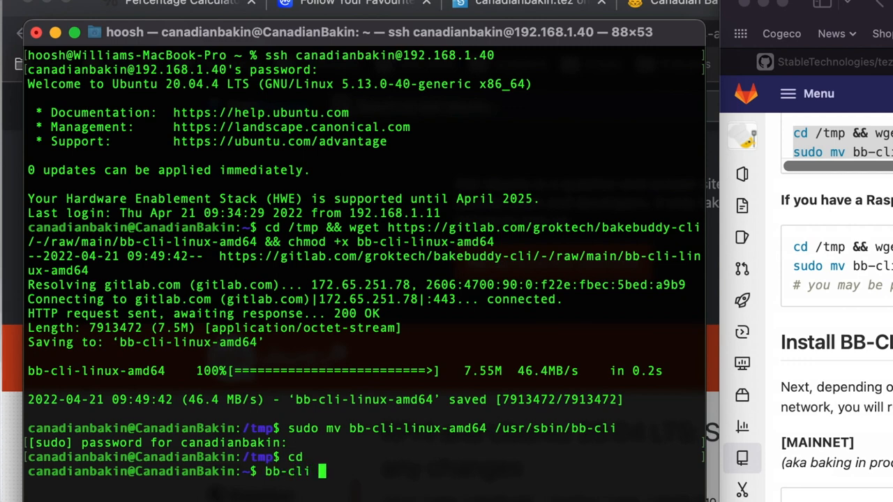
text(setup -a)
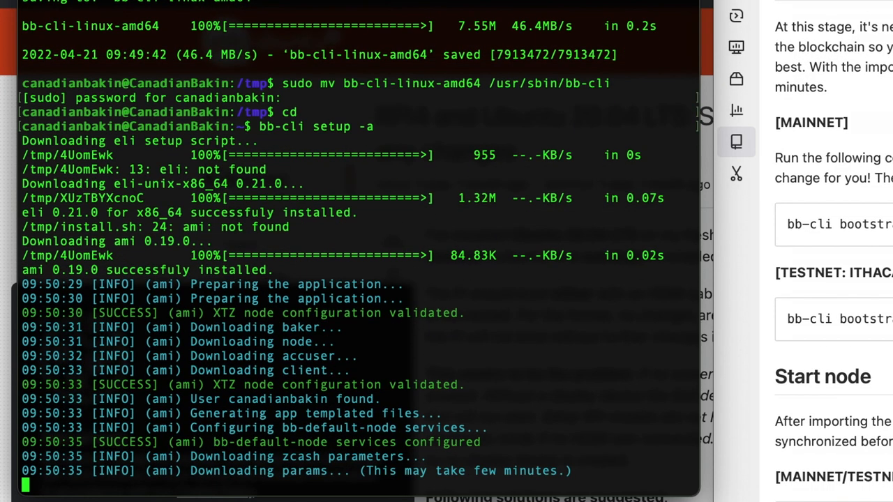
Step: Copy the mainnet 'bb-cli bootstrap-node --tarball' command from the guide and run it in the SSH session
scroll(down, 3)
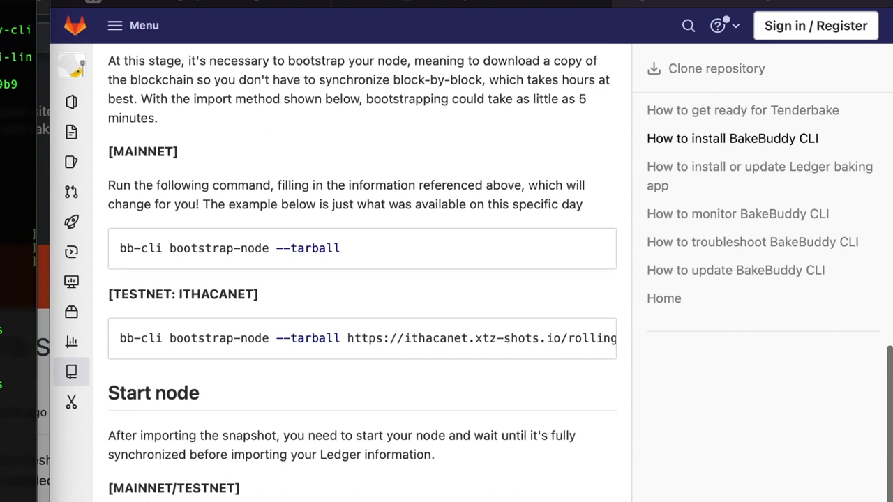
scroll(down, 3)
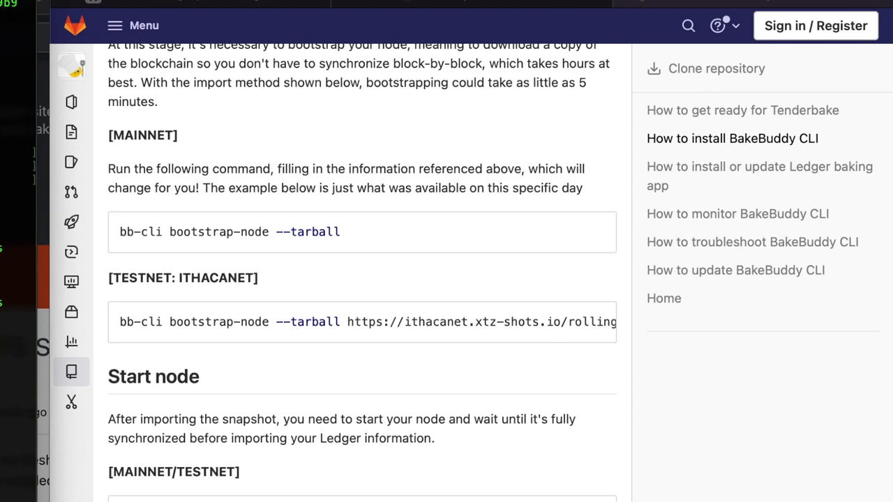
mouse_move(304, 236)
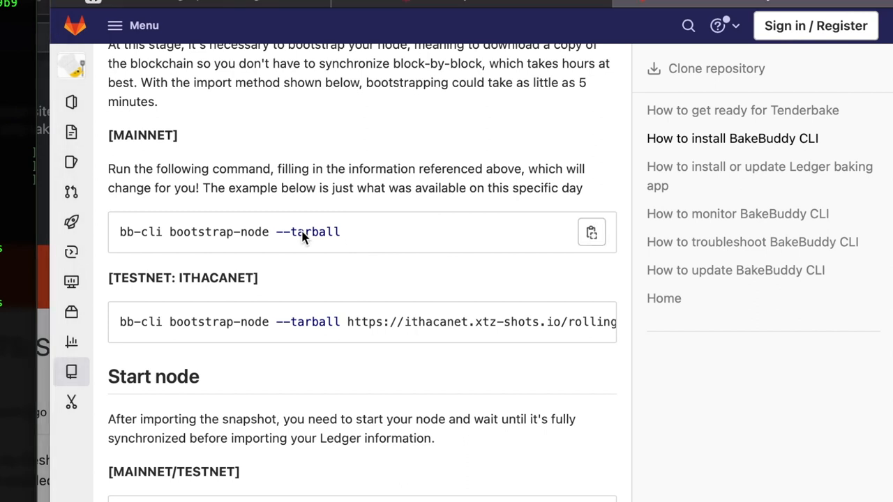
click(592, 232)
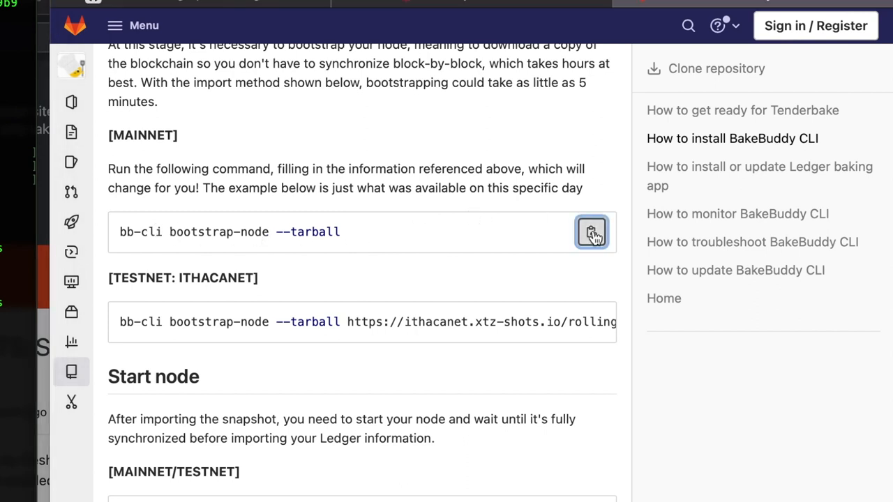
click(591, 231)
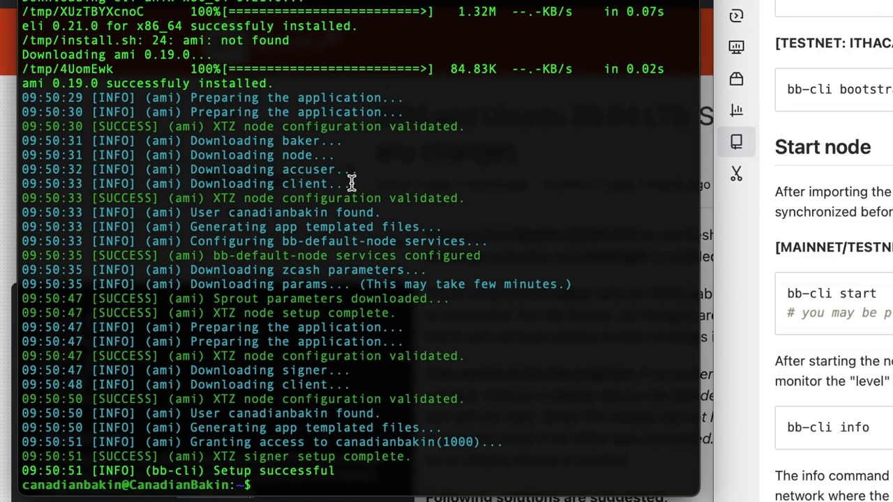
text(bb-cli bootstrap-node --tarball)
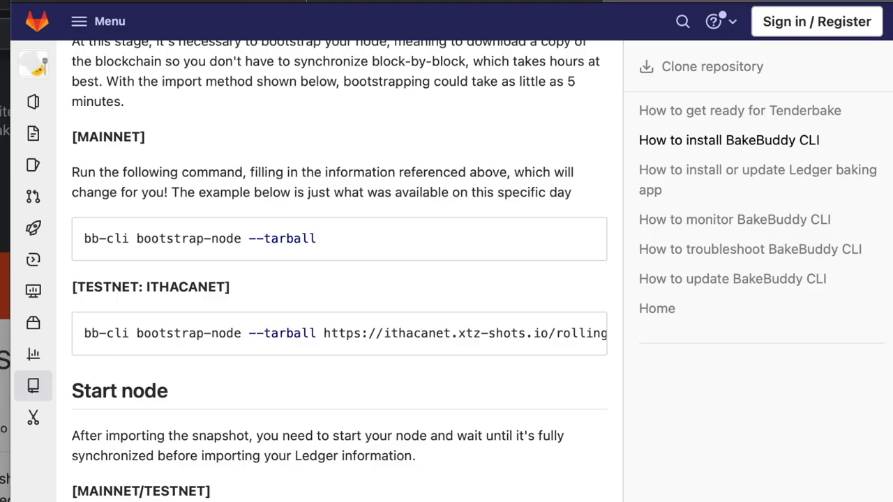
Step: After the tarball bootstrap finishes and services start, enter 'bb-cli info' to check node status
scroll(down, 3)
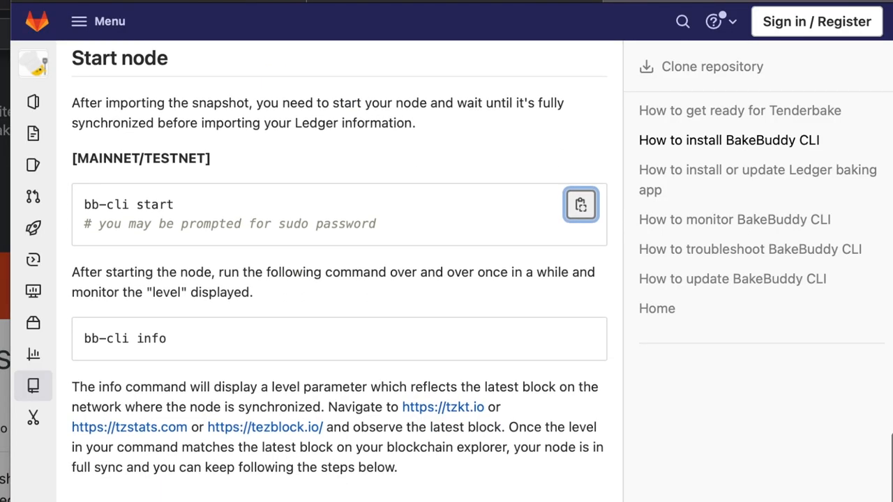
scroll(down, 3)
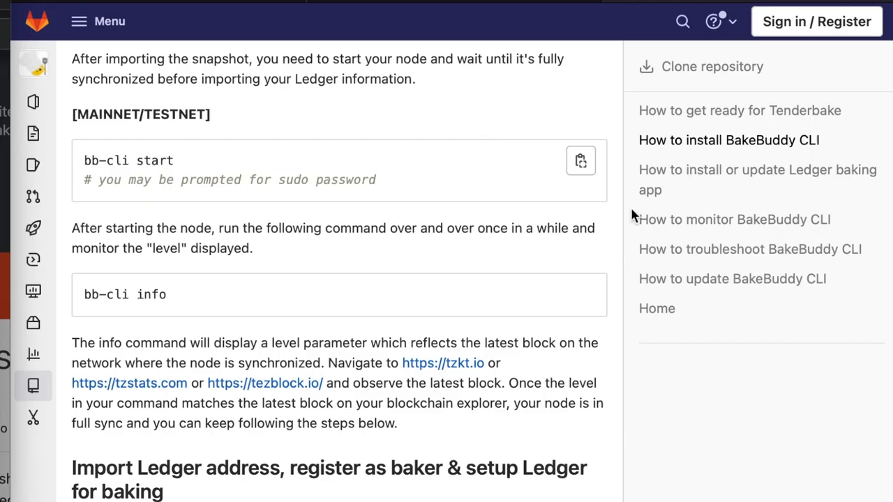
click(580, 293)
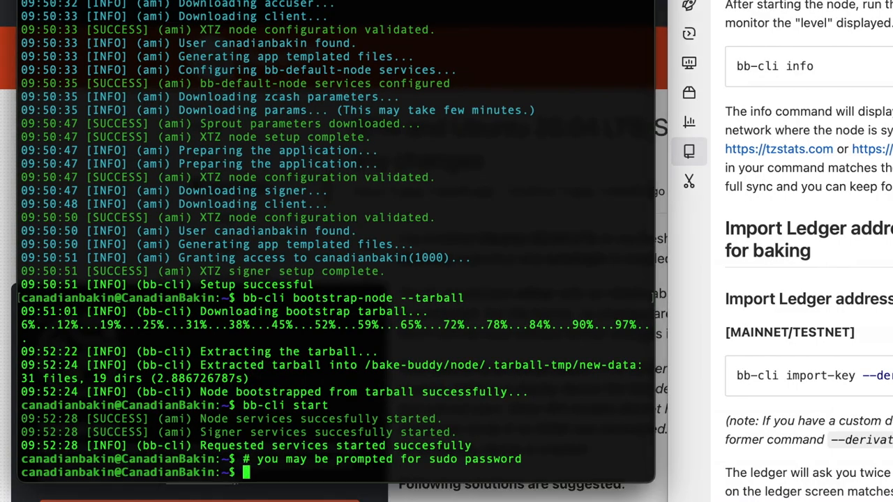
text(bb-cli info)
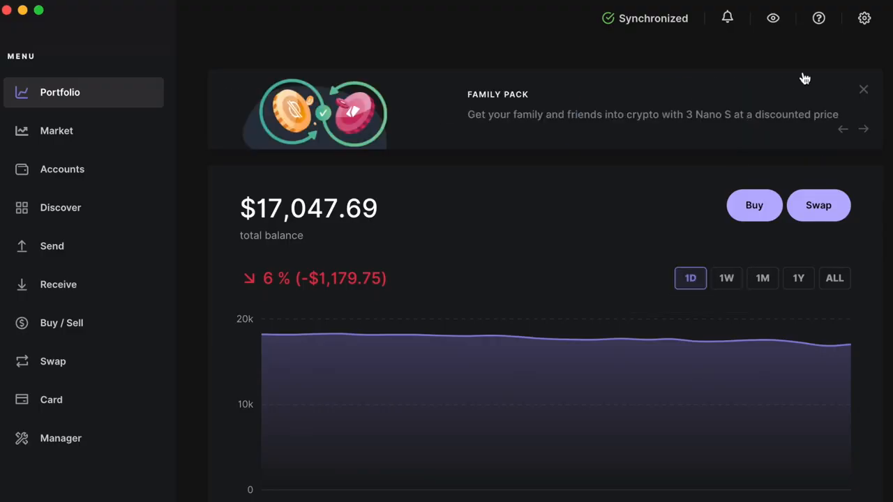
Step: Turn on Developer mode under Experimental features, install Tezos Baking on the Nano S and view installed apps
click(865, 18)
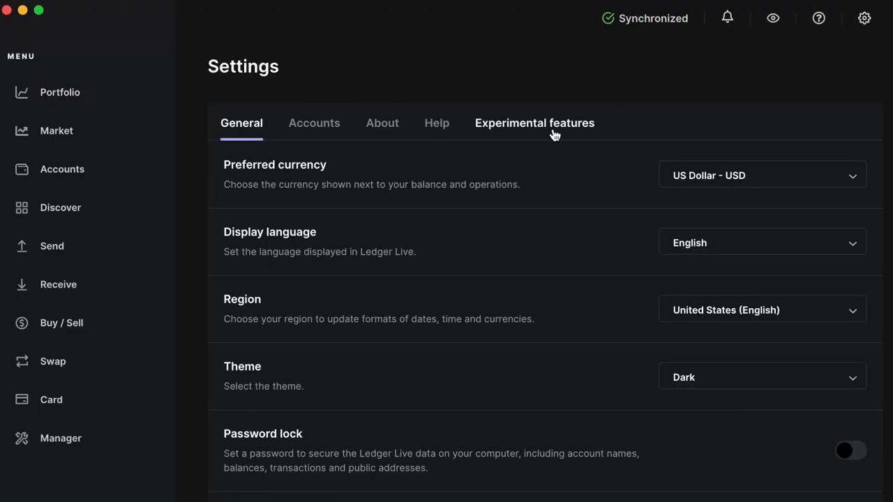
click(533, 123)
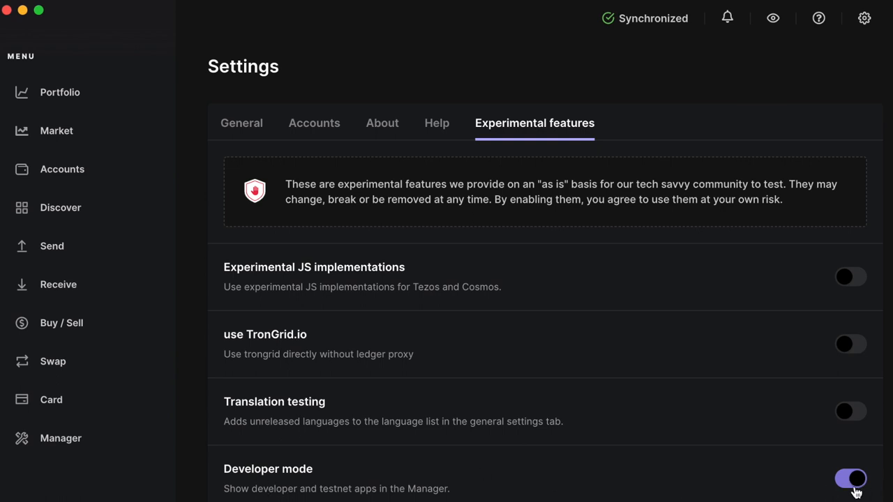
click(62, 438)
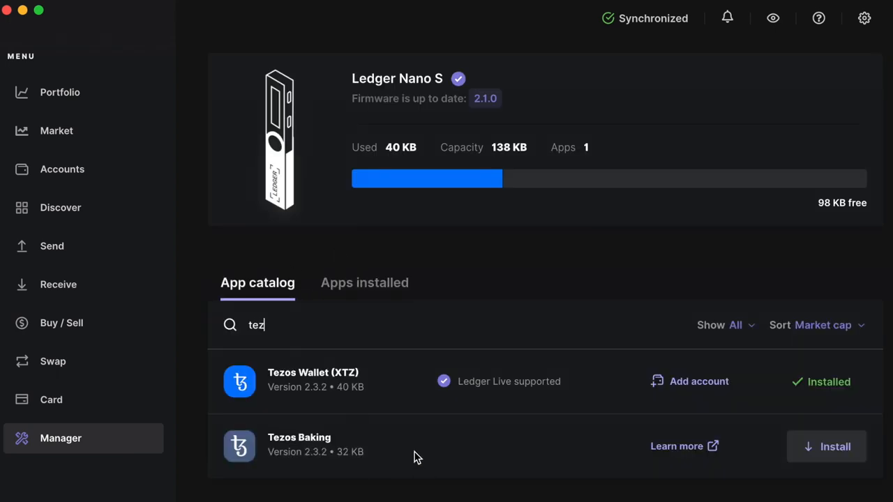
click(826, 446)
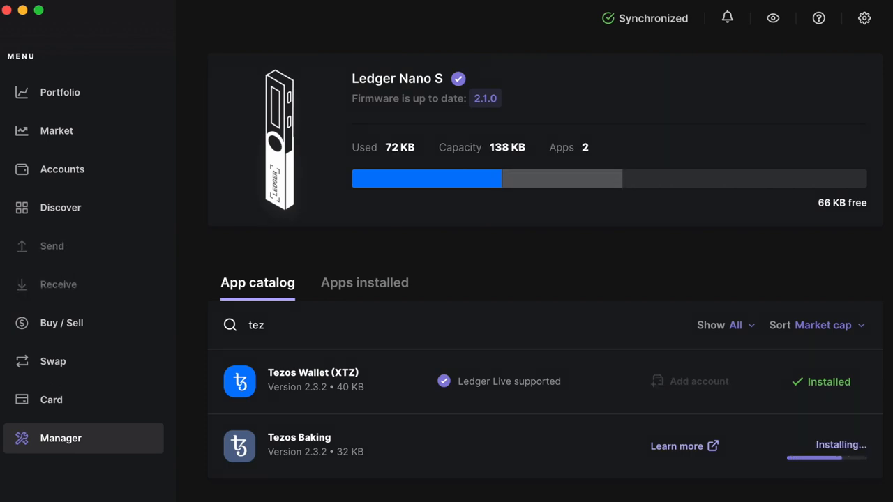
click(364, 282)
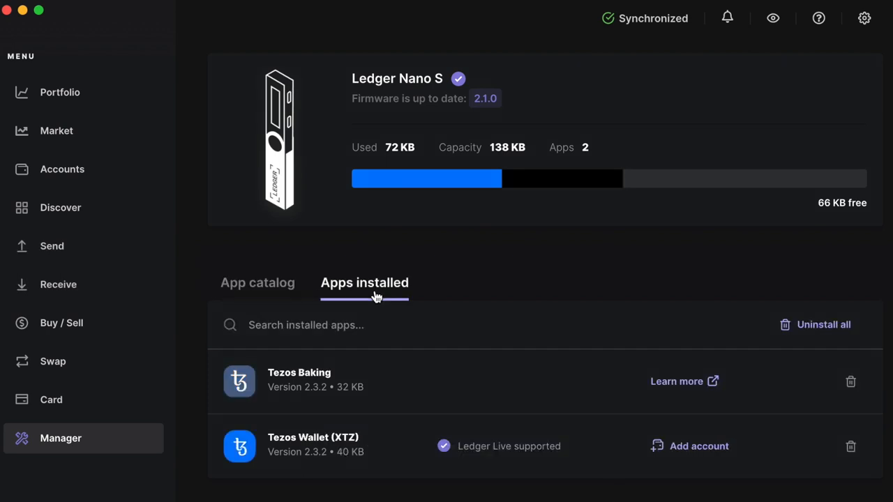
mouse_move(473, 380)
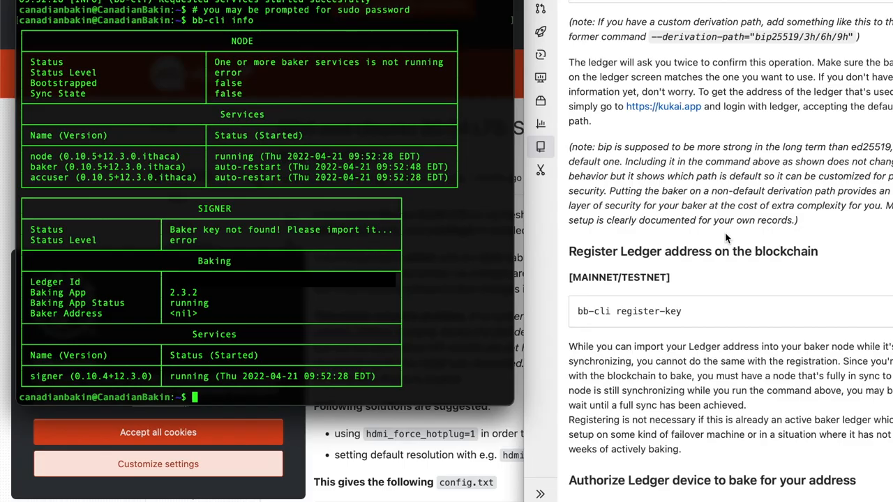
Step: Enter the 'bb-cli import-key' command to begin importing the Ledger baker key
text(bb-cli)
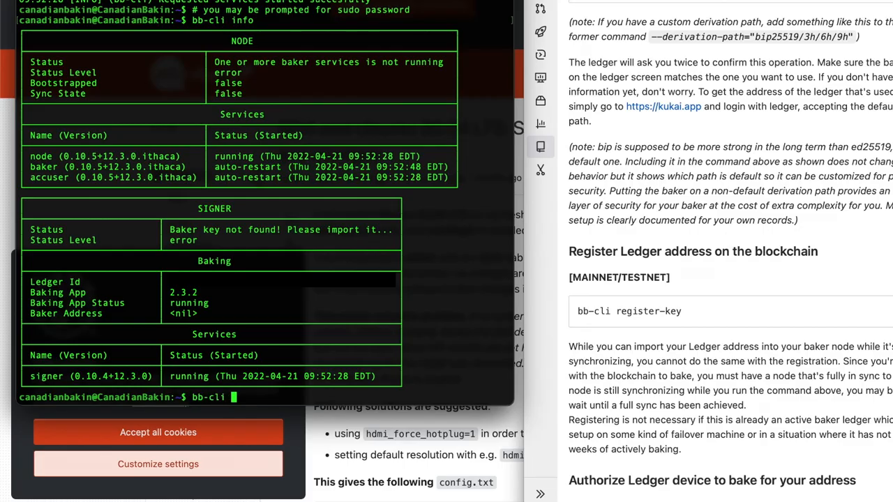
text(import-ke)
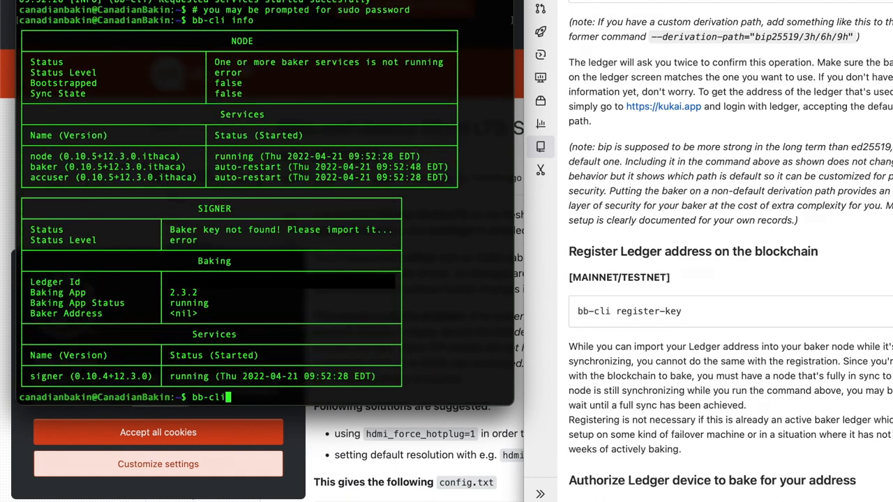
text(import-k)
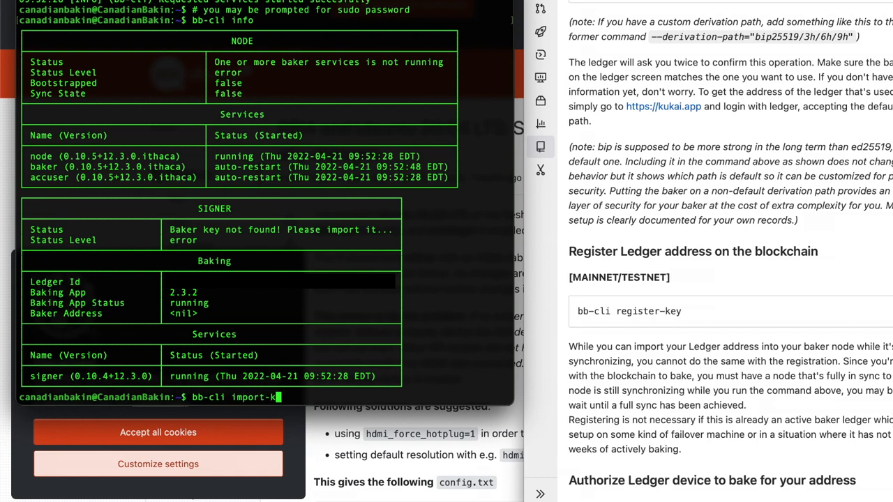
text(ey)
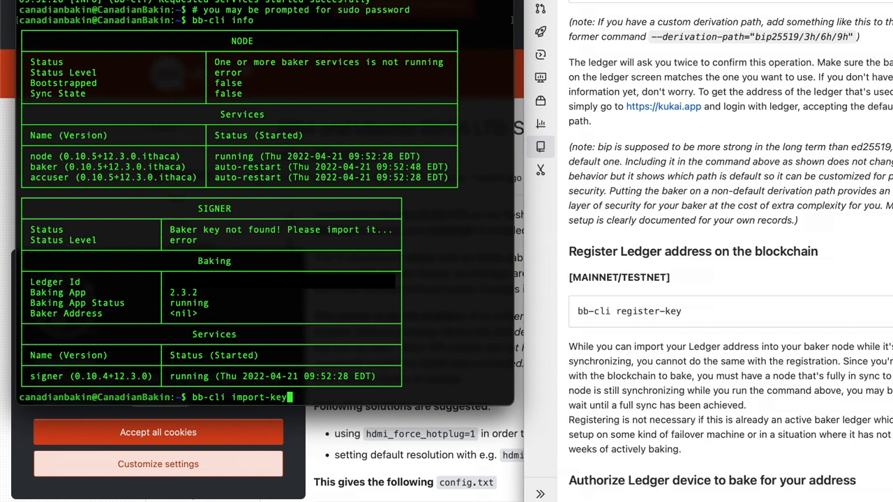